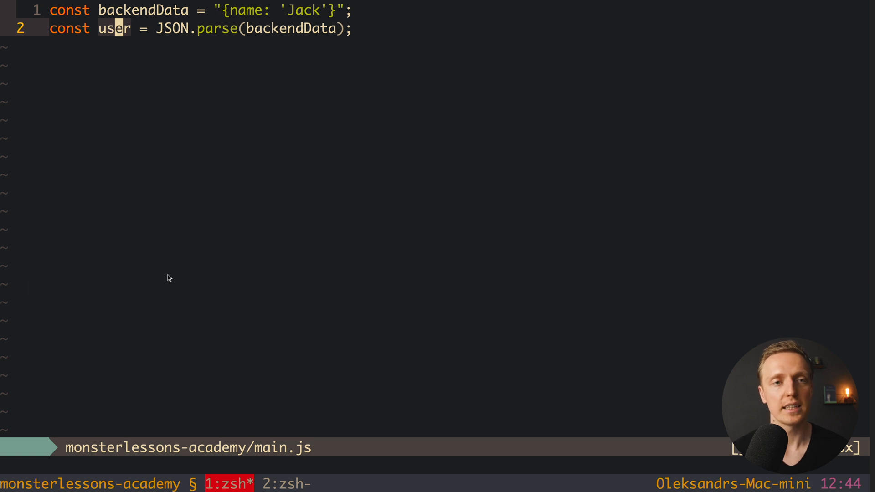
- Wrap the JSON parsing in try { } catch (err) { } and log "catch" with err inside the catch
text(tyr)
text(})
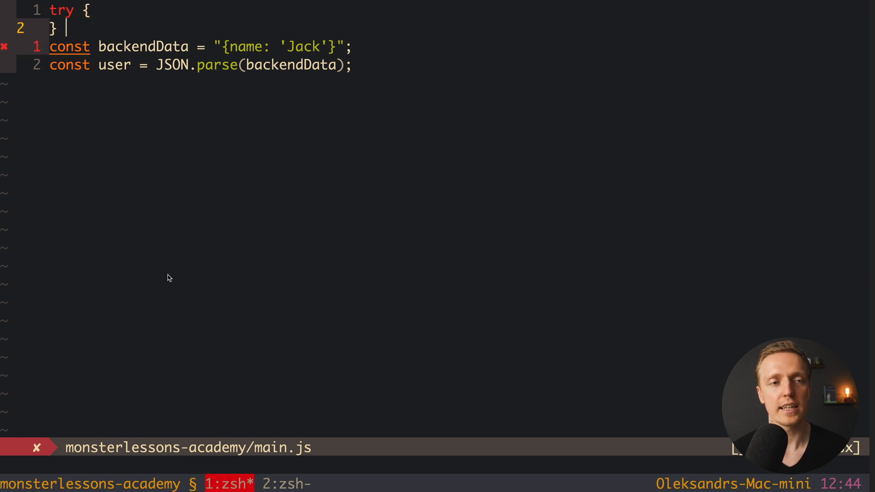
text(catch ())
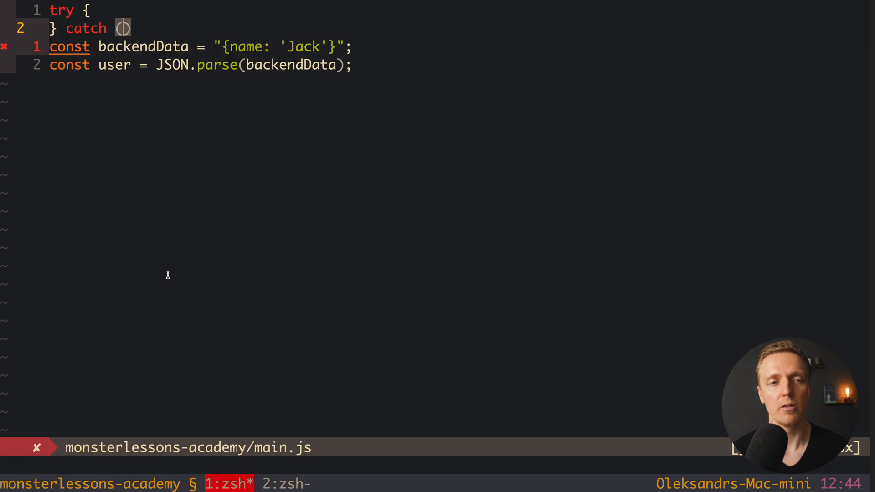
text((err) {)
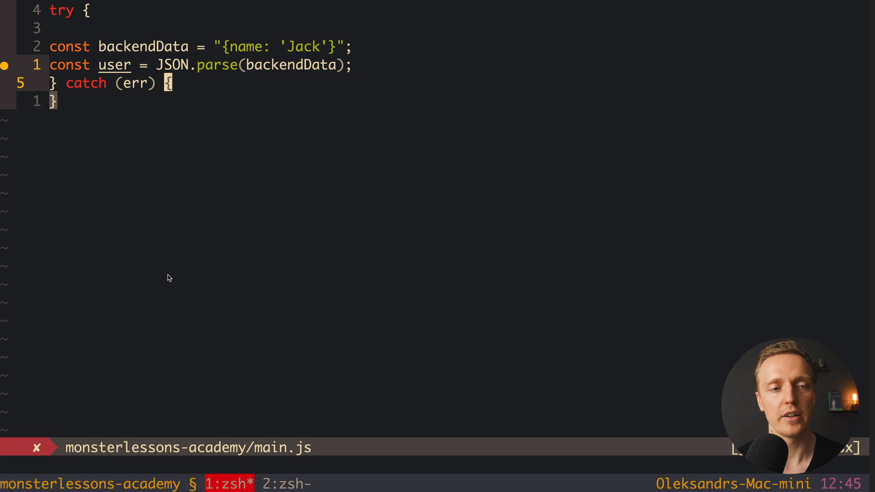
key(Return)
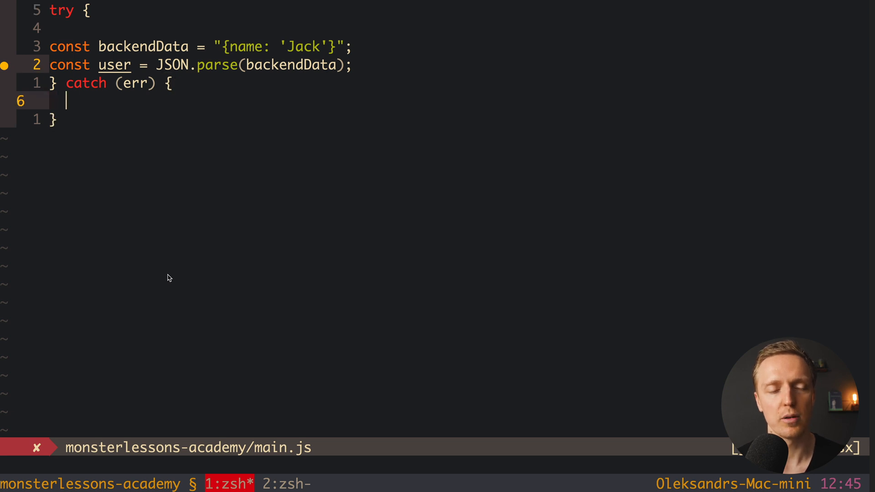
text(console.log("catch", err);)
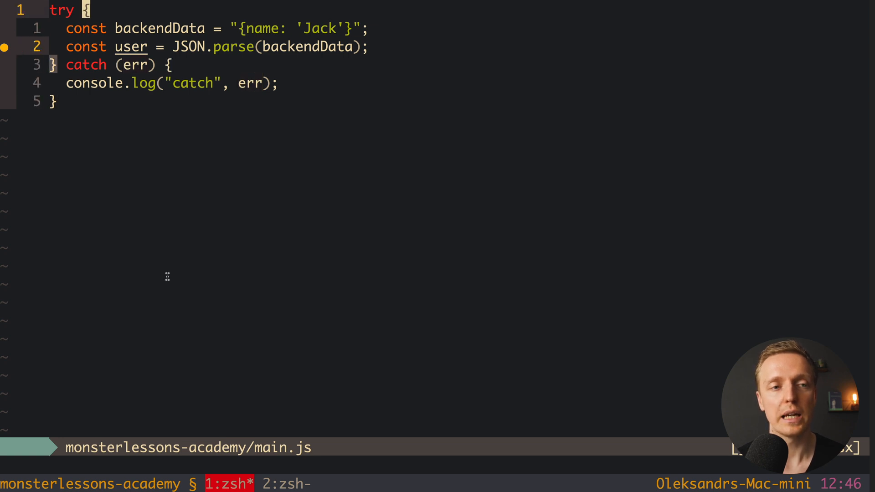
- Declare 'let user;' above the try, assign inside it, and set user = null in the catch
text(let)
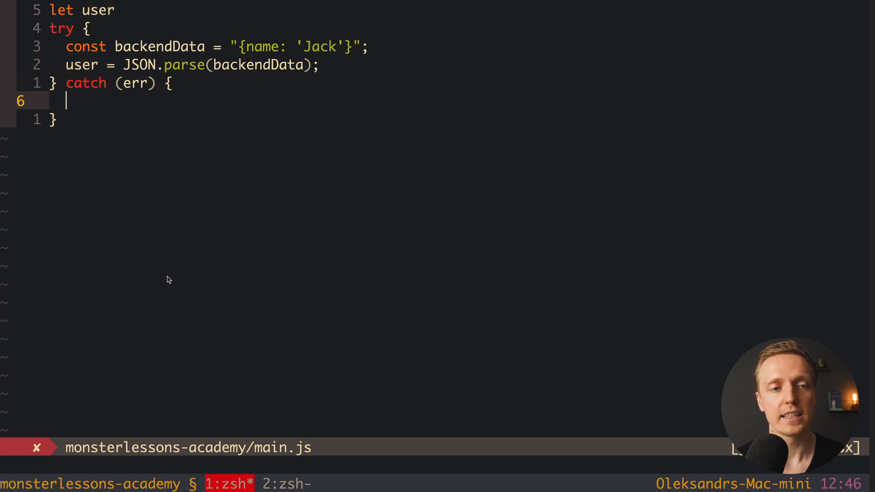
text(user = null;)
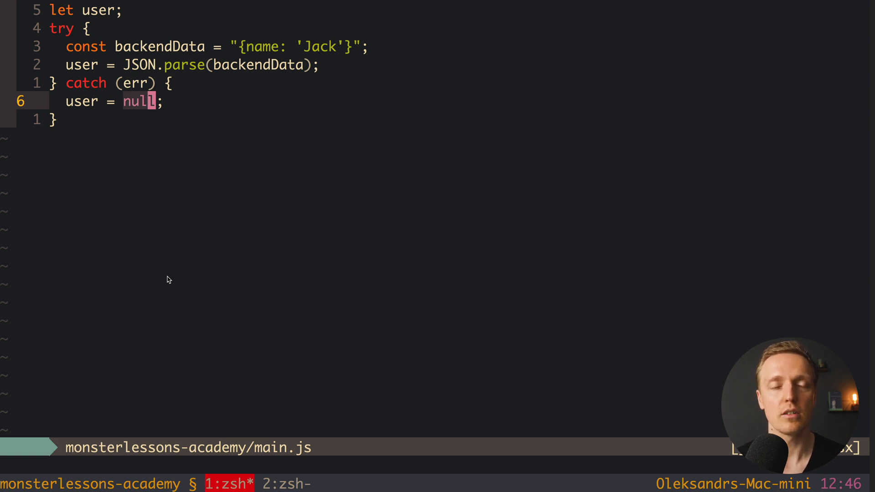
text(con)
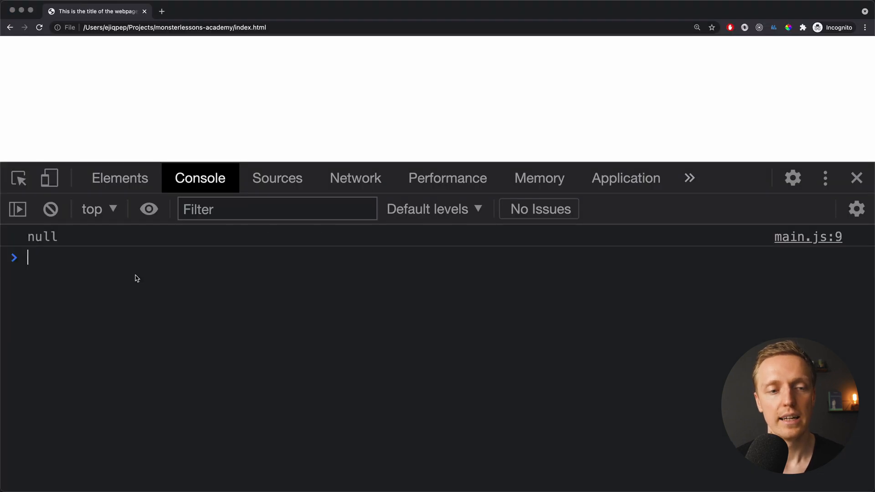
mouse_move(114, 312)
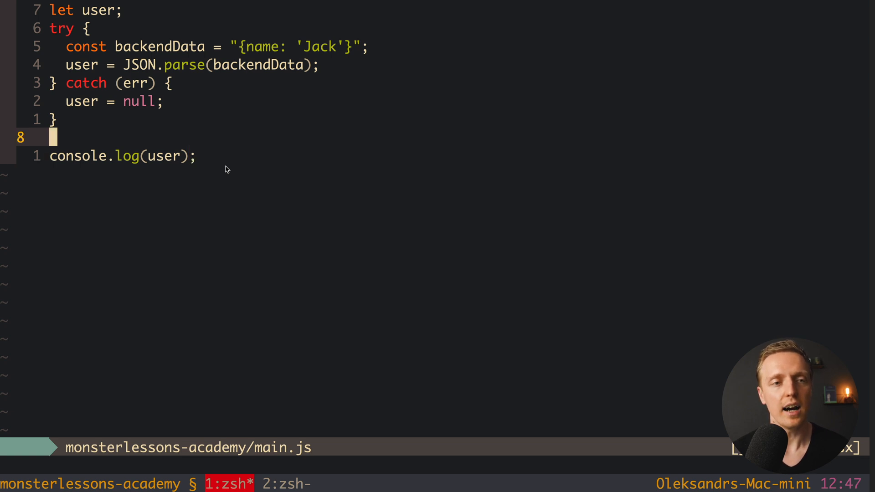
- Add a finally block that logs "i happen always" after the catch
text(finally {)
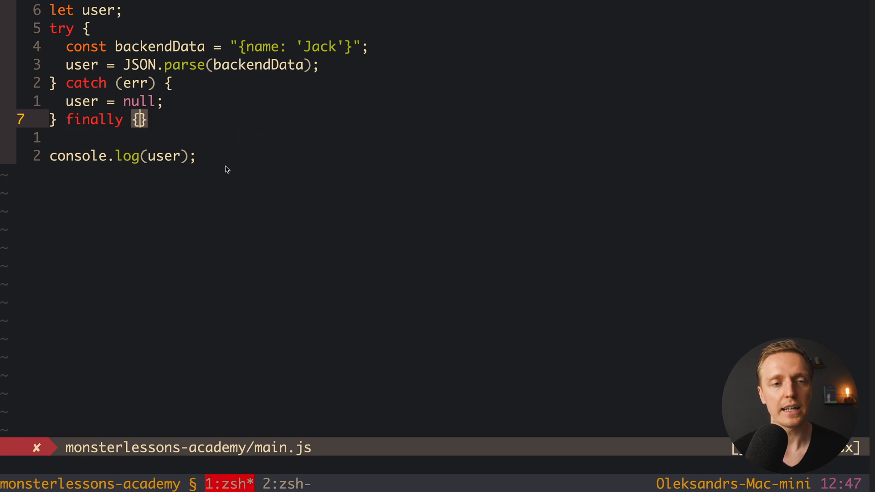
key(Return)
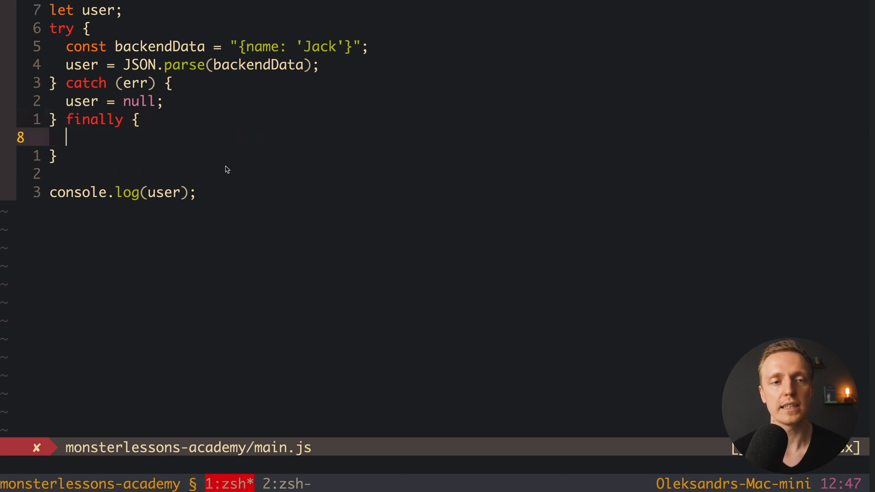
text(console.log)
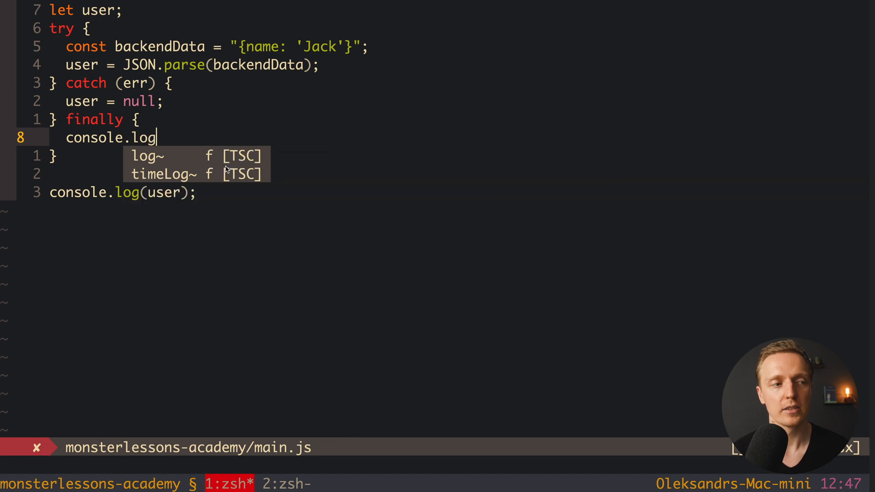
text(('i ha')
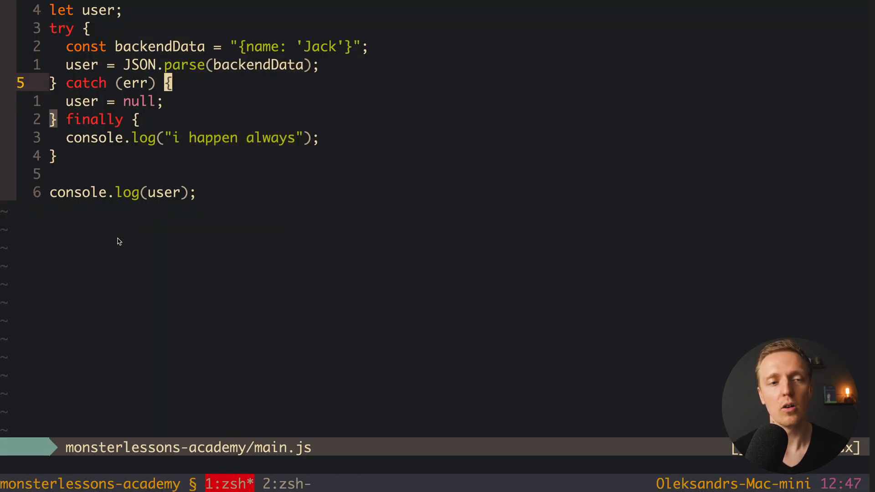
key(j)
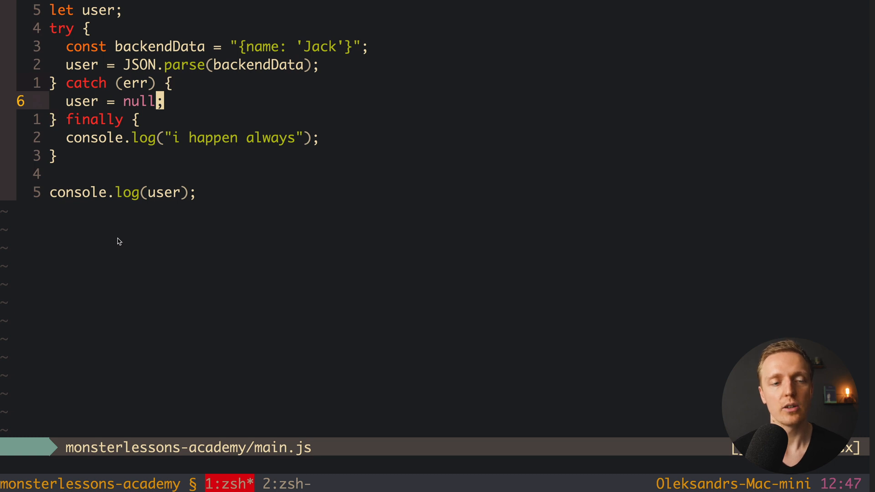
click(291, 137)
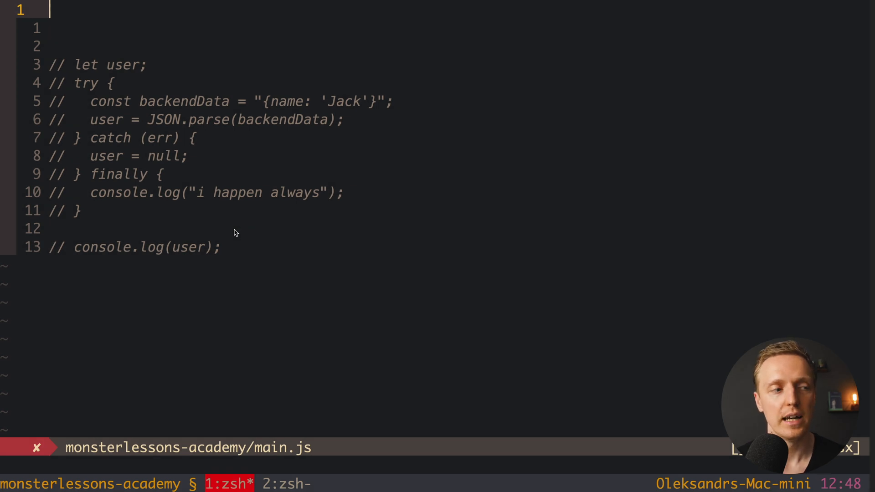
- Start a new arrow function const updateUser = (id, data) => at the top of main.js
text(const updat)
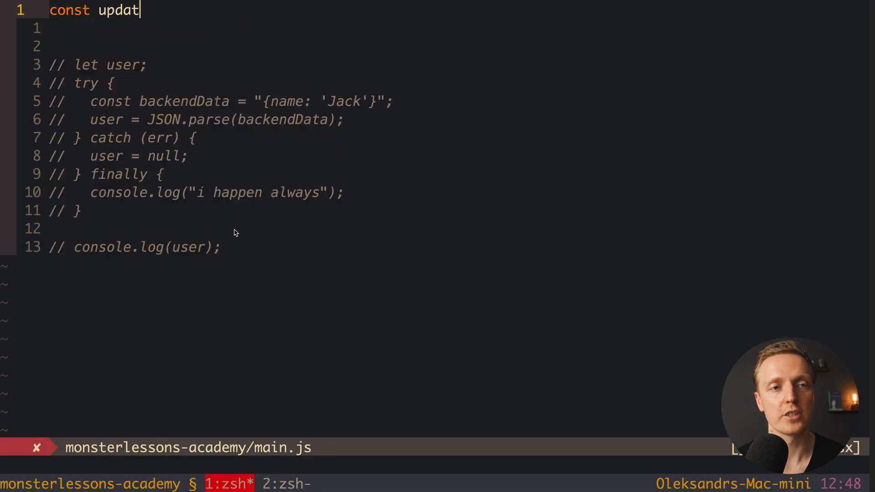
text(eUser = ())
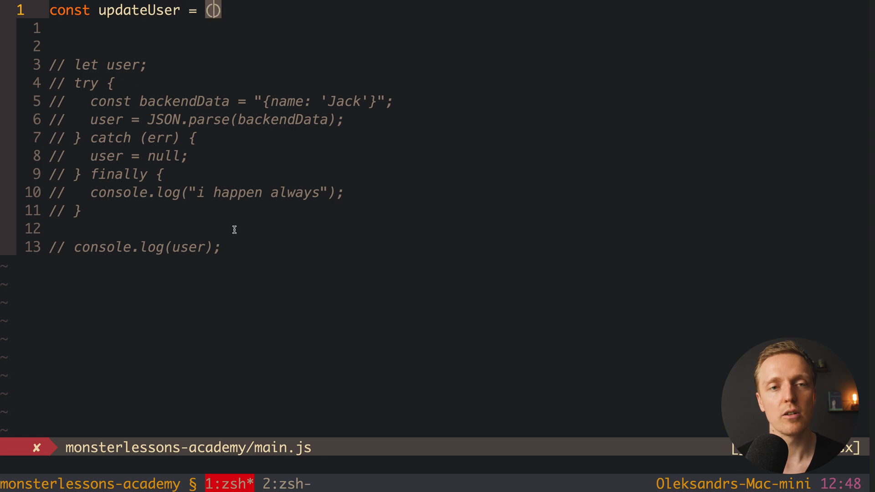
text(id,)
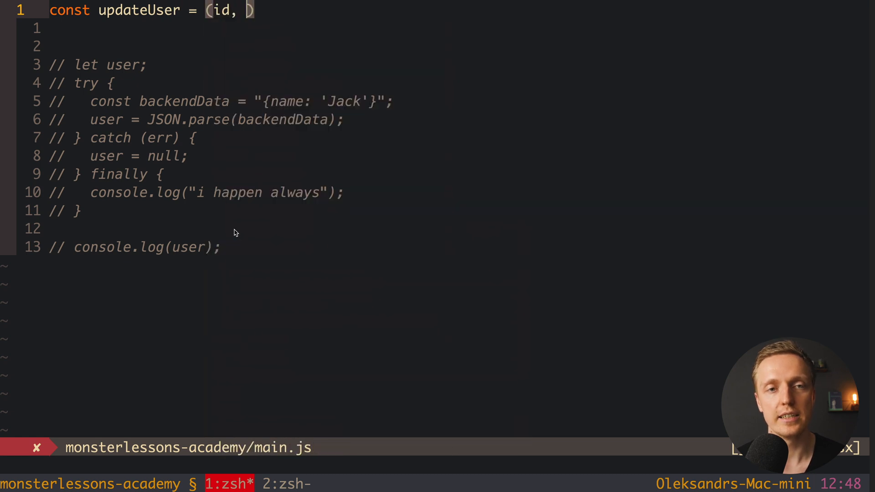
text(data) => {)
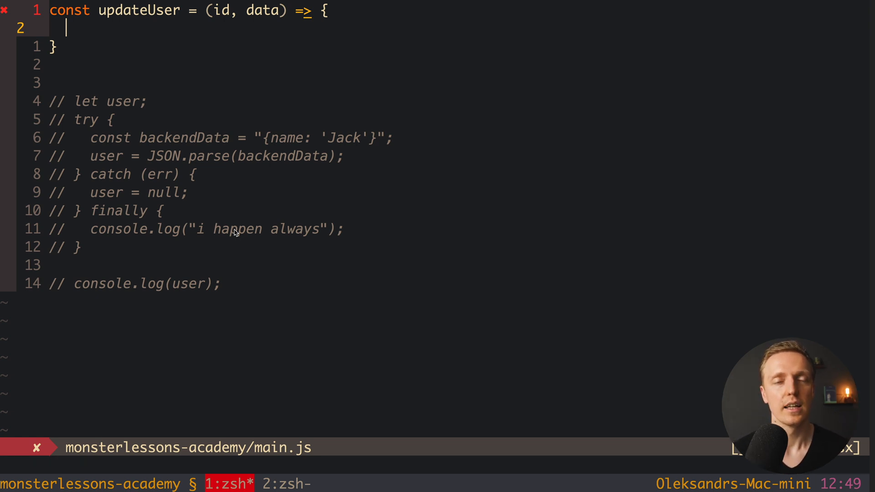
- Guard with if (!id || !data) and throw 'Params are not correct'
text(if ())
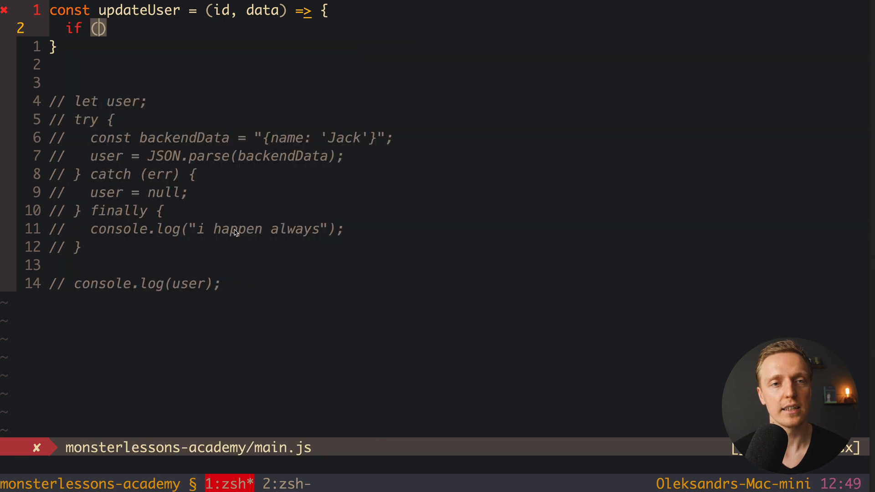
text(!id || !)
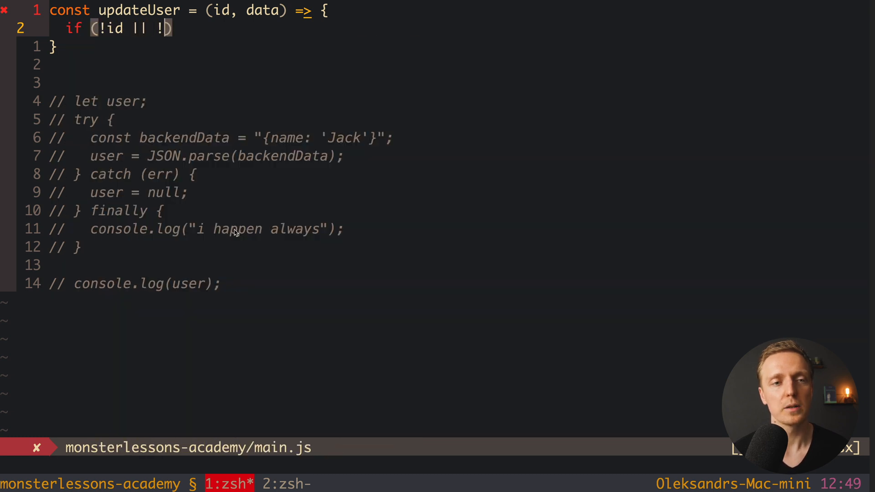
text(data) {)
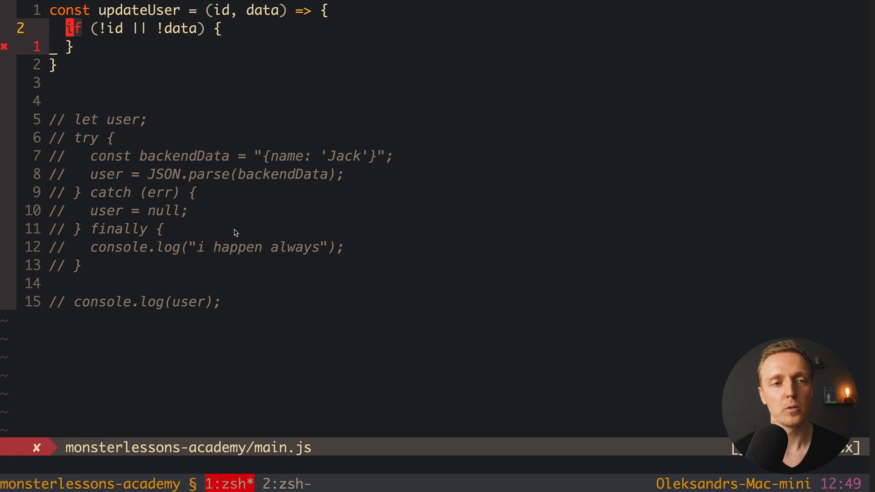
text(throw)
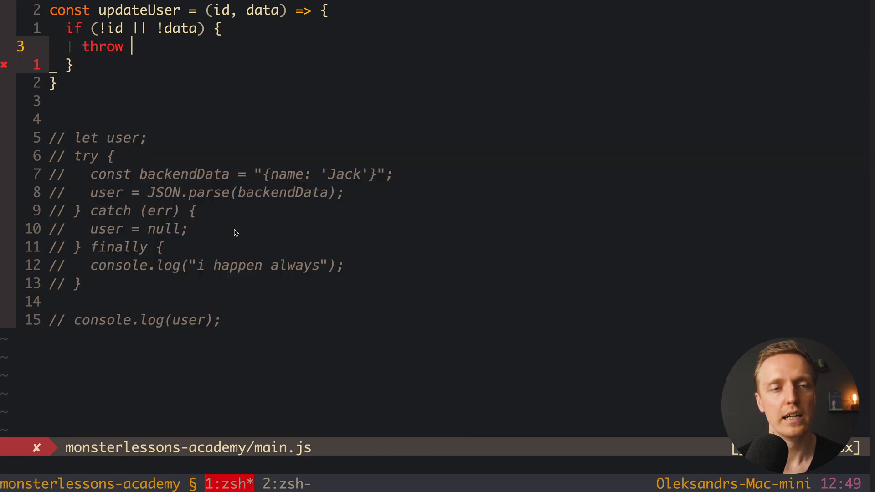
text('Par')
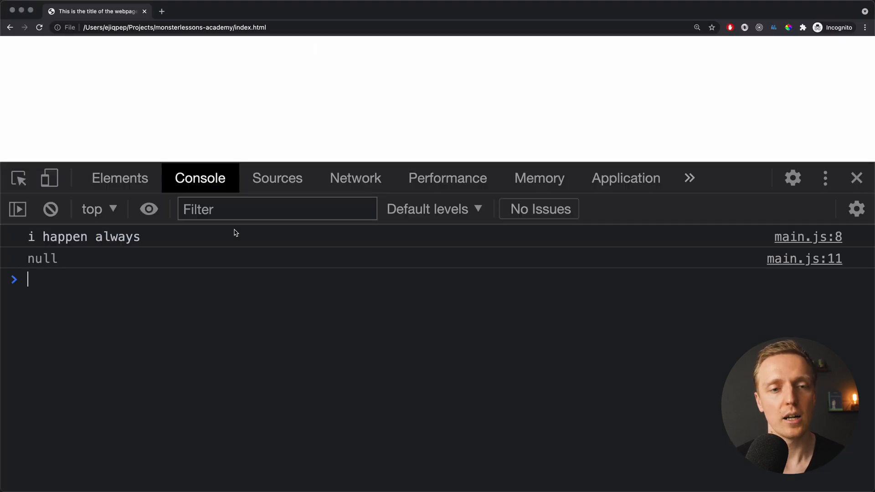
- Reload the page and expand the uncaught "Params are not correct" error to its stack trace
click(49, 208)
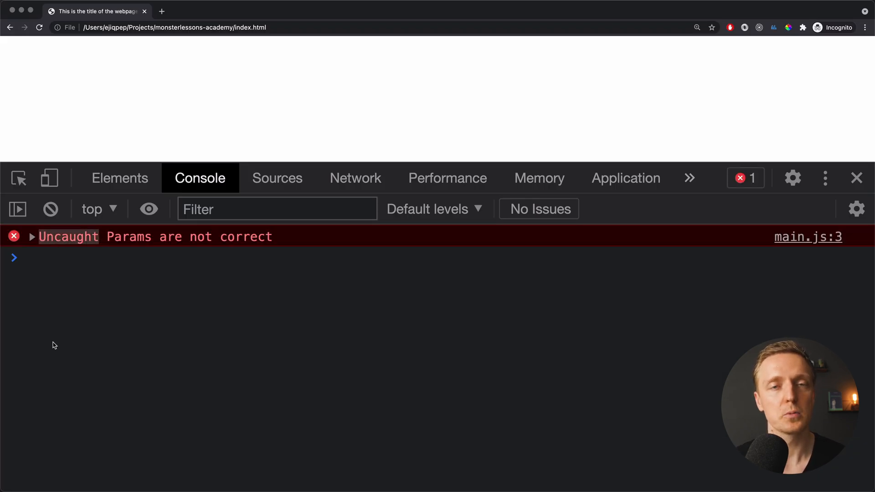
mouse_move(66, 345)
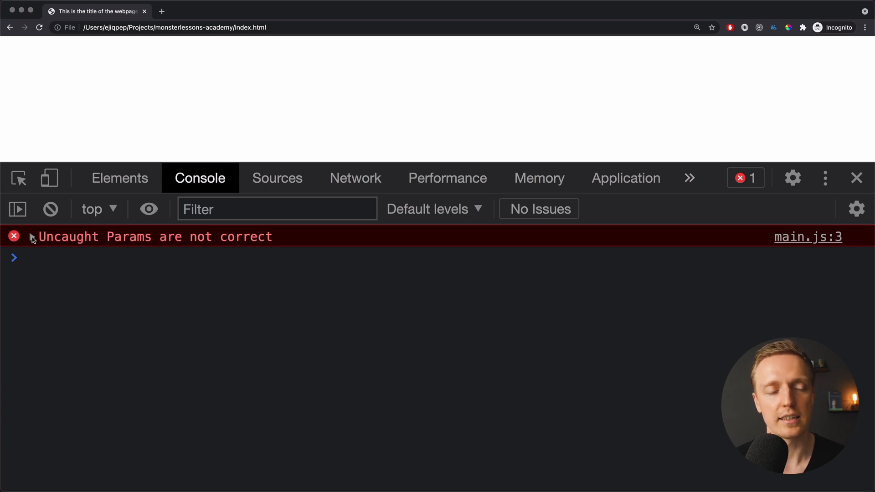
click(33, 236)
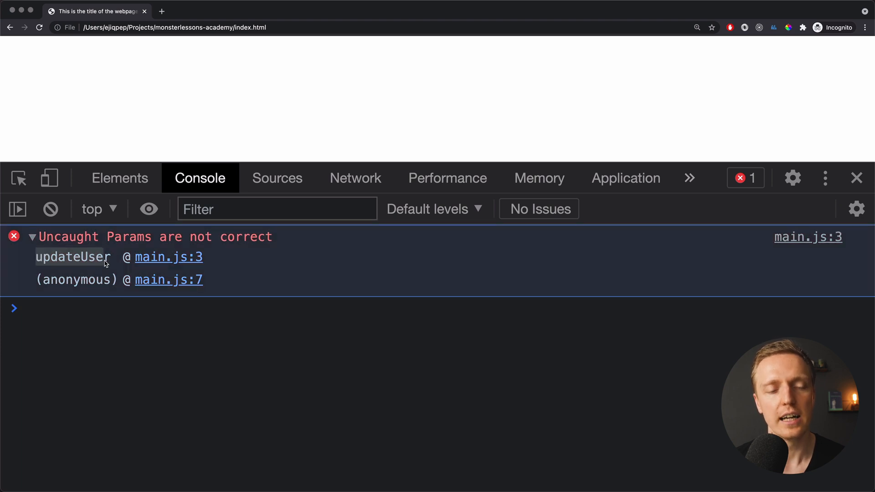
mouse_move(168, 257)
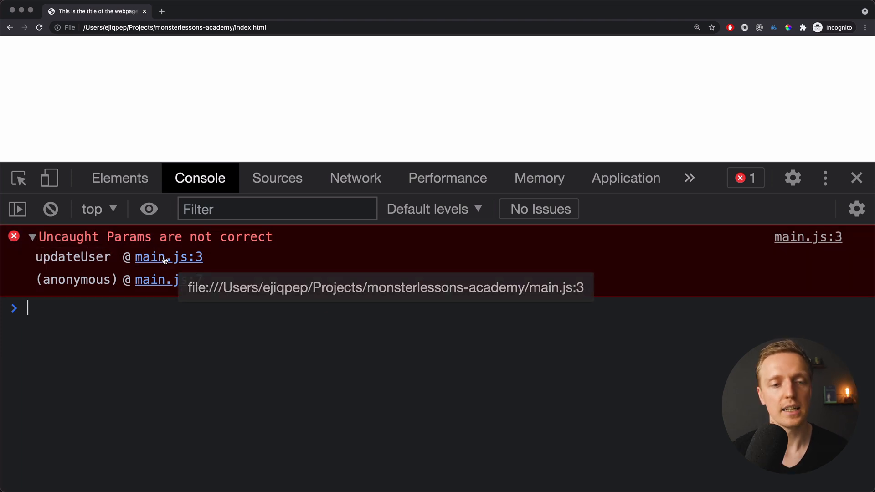